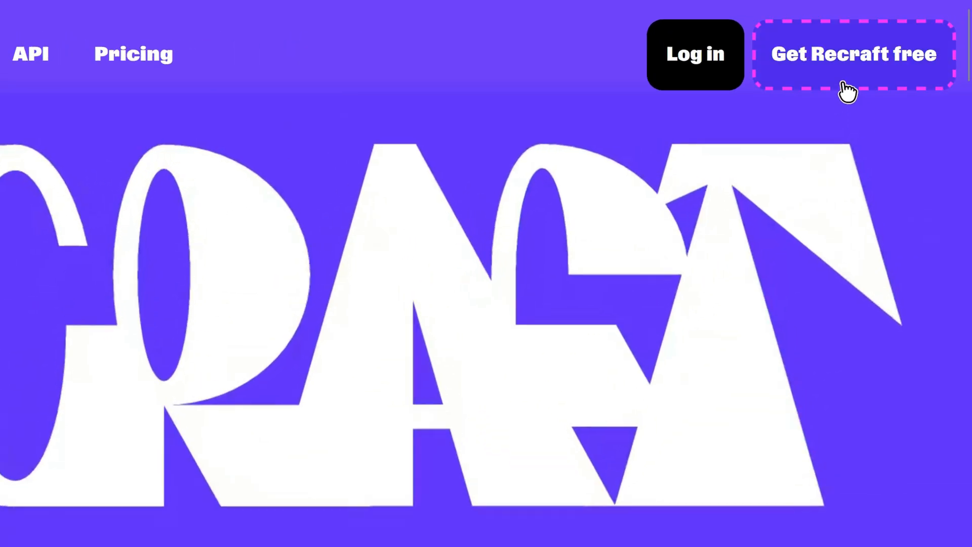
Sign up for a free Recraft account using the Google sign-in option.
{"action": "left_click", "coordinate": [851, 54]}
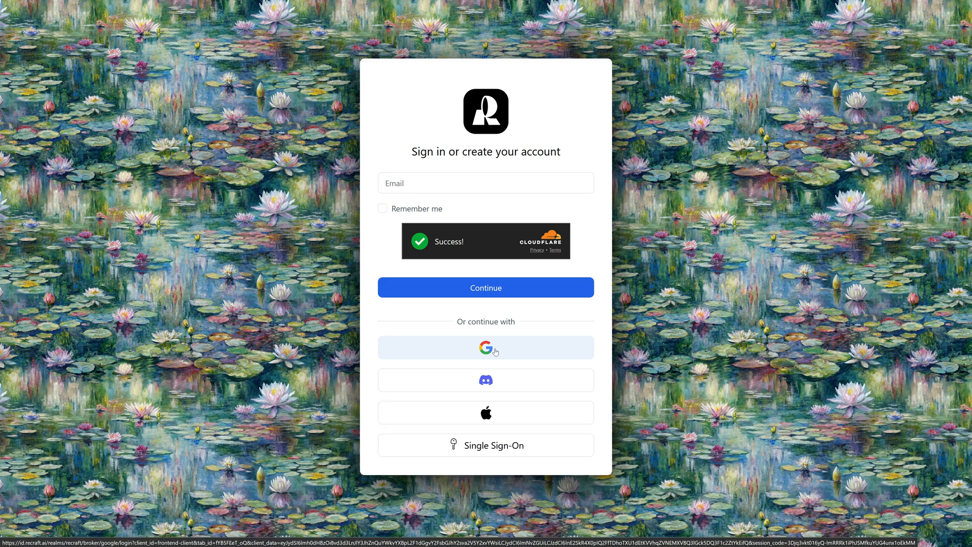
{"action": "left_click", "coordinate": [486, 347]}
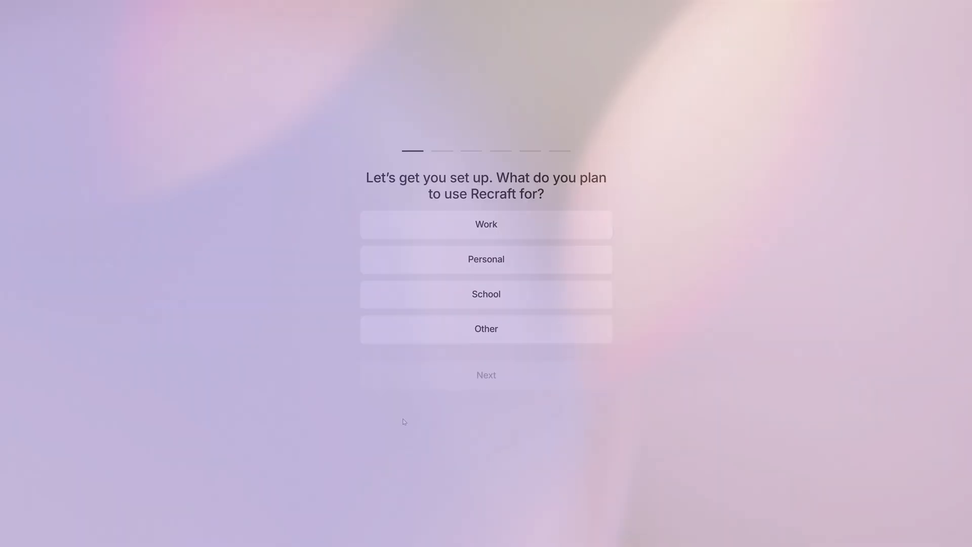
Record Work as the intended use and advance to the plan selection step.
{"action": "left_click", "coordinate": [487, 224]}
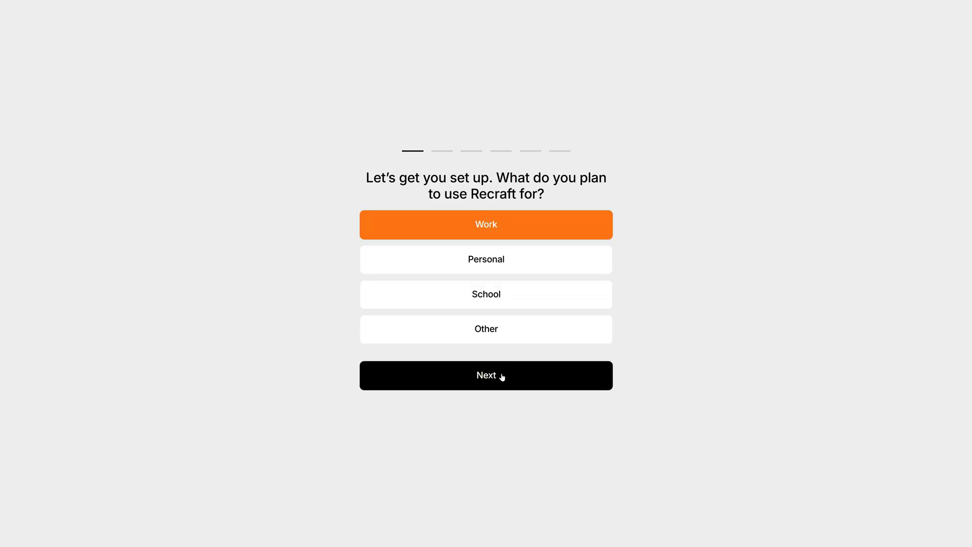
{"action": "left_click", "coordinate": [486, 375]}
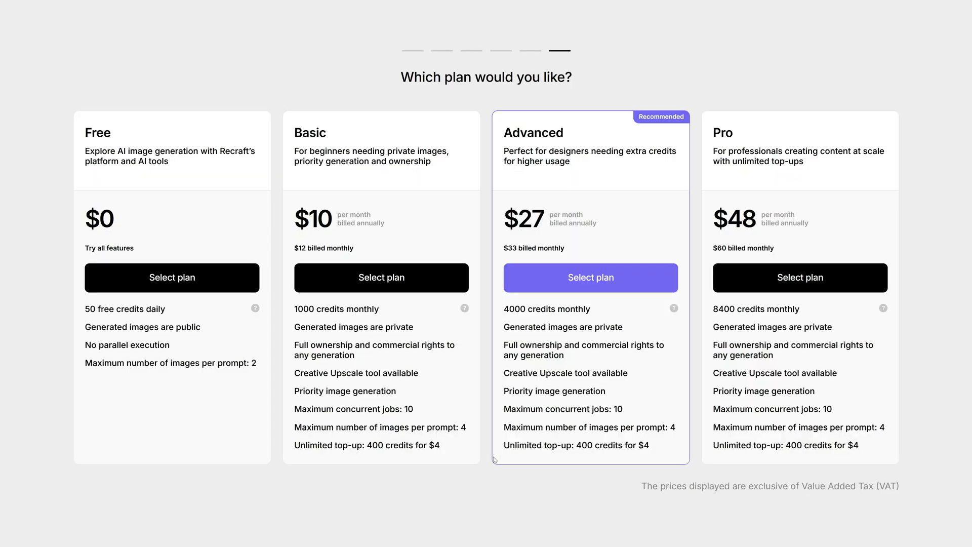
{"action": "mouse_move", "coordinate": [230, 489]}
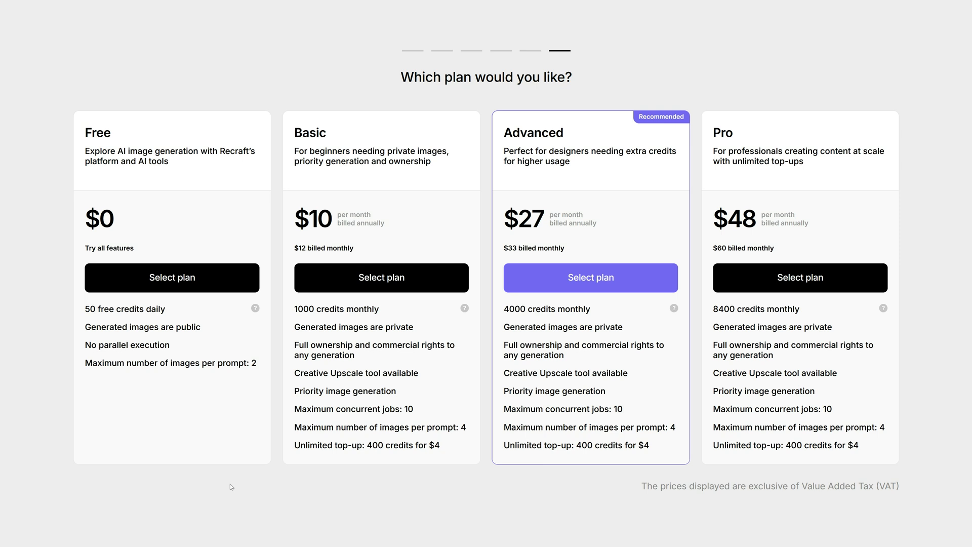
{"action": "mouse_move", "coordinate": [132, 377]}
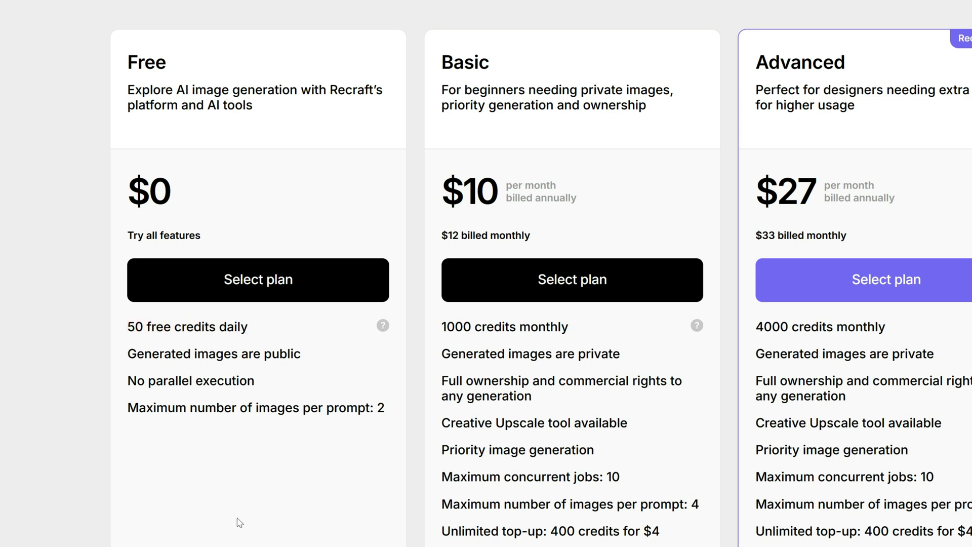
Scroll through the Free, Basic, Advanced and Pro plan options to compare them.
{"action": "scroll", "scroll_direction": "down", "scroll_amount": 3}
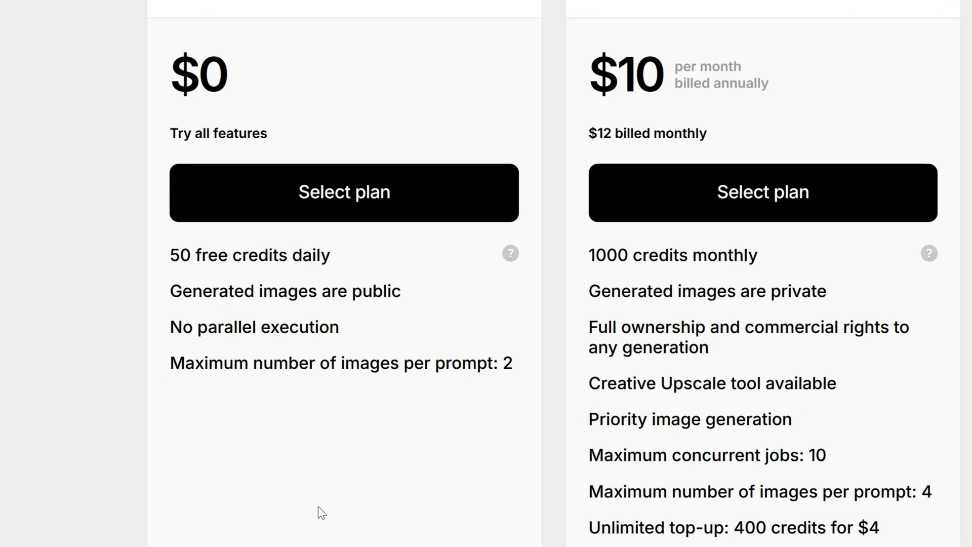
{"action": "mouse_move", "coordinate": [364, 516]}
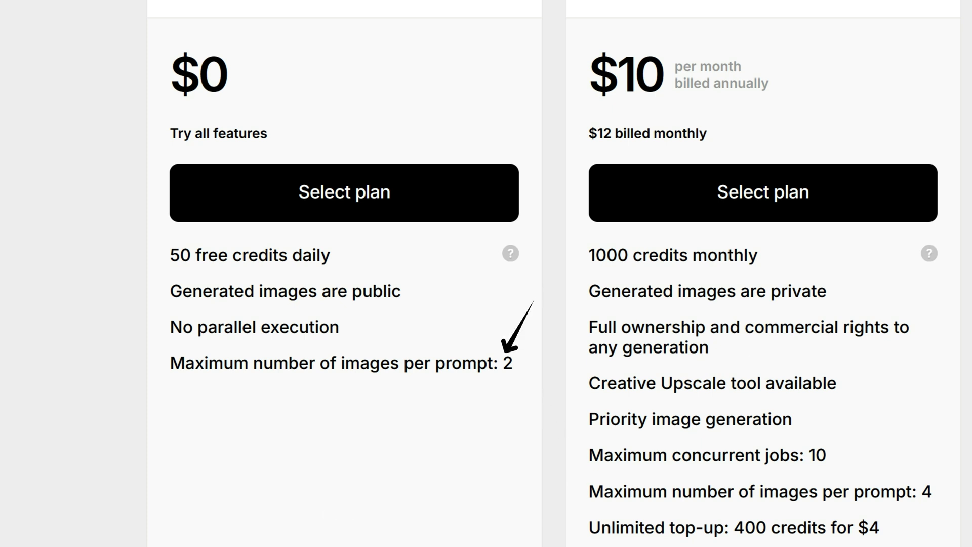
{"action": "mouse_move", "coordinate": [918, 474]}
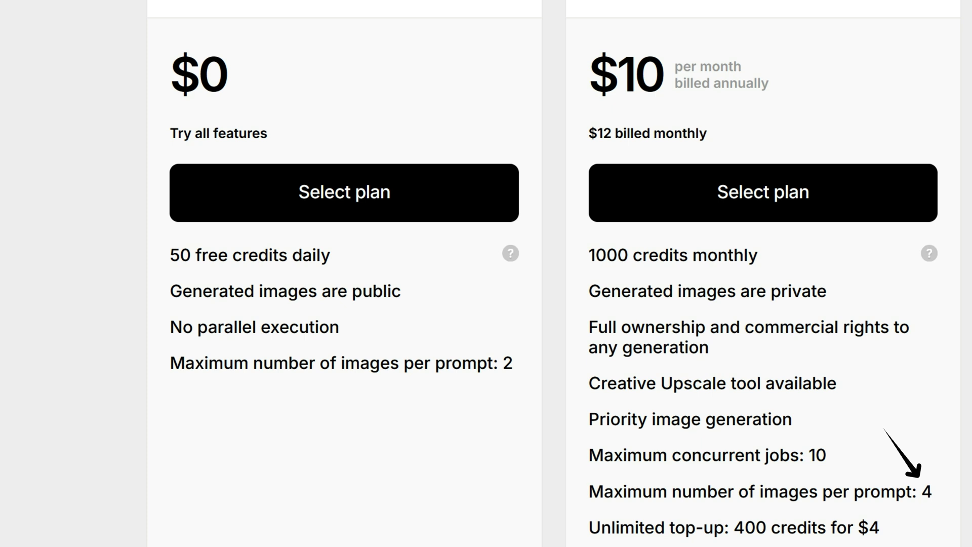
{"action": "scroll", "scroll_direction": "up", "scroll_amount": 3}
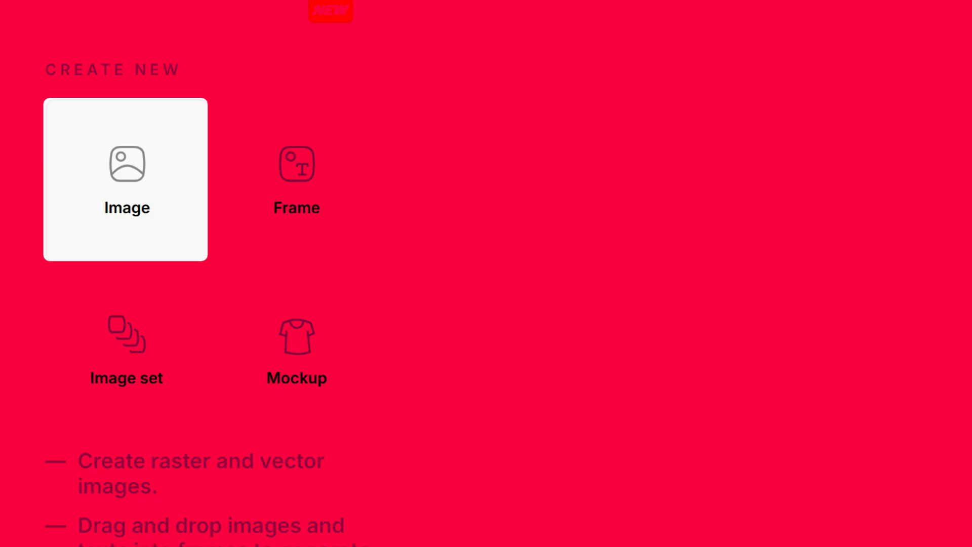
{"action": "mouse_move", "coordinate": [297, 347]}
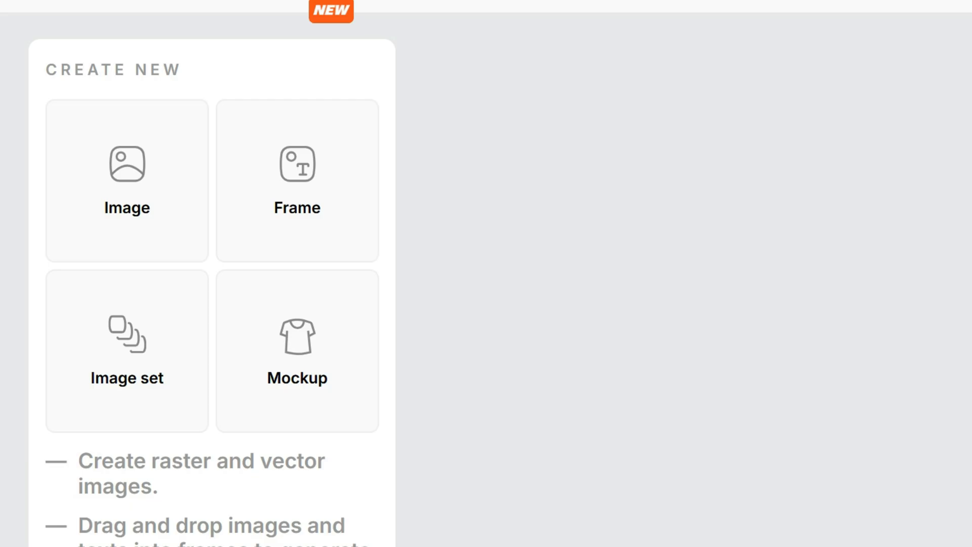
{"action": "mouse_move", "coordinate": [127, 181]}
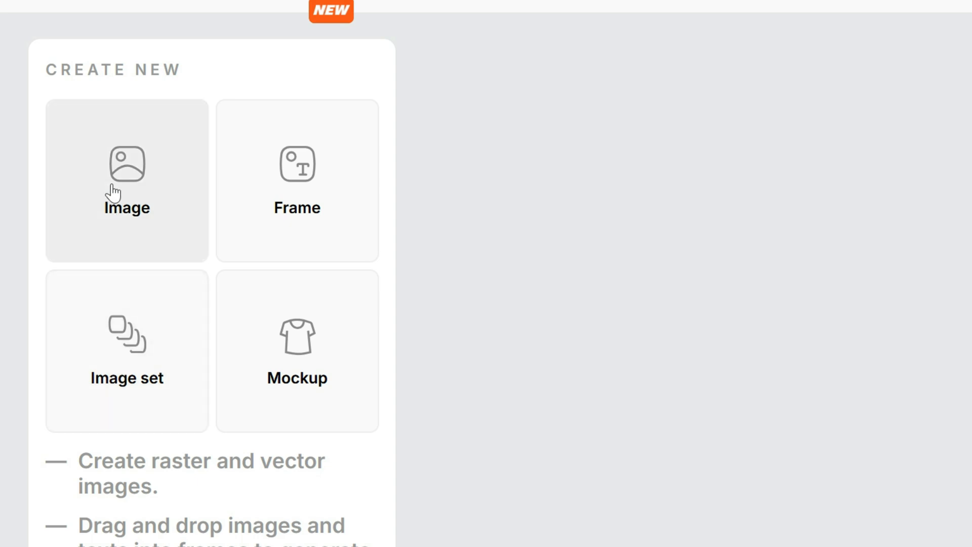
Add a new Image placeholder to the canvas from the Create new panel.
{"action": "left_click", "coordinate": [127, 180]}
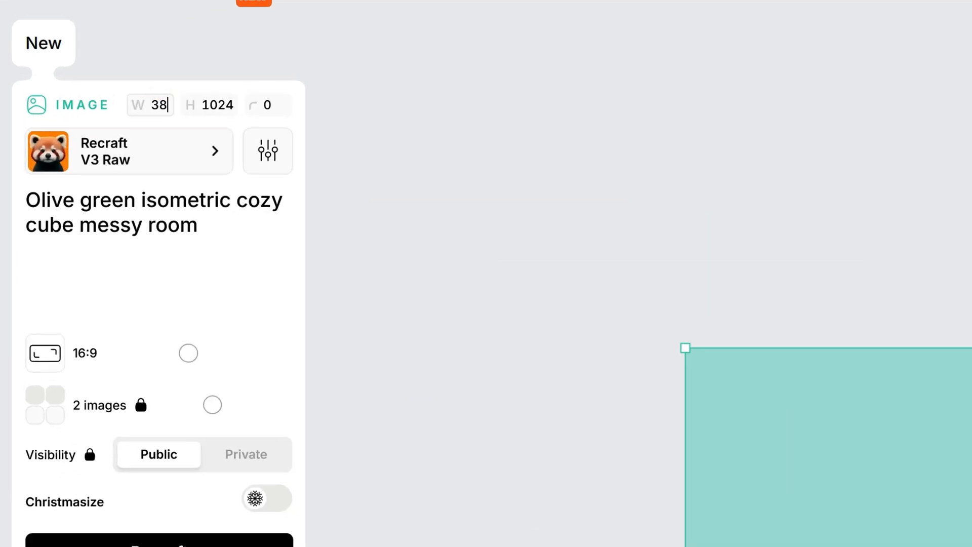
Size the new image 3840 wide and move on to editing its height.
{"action": "type", "text": "3840"}
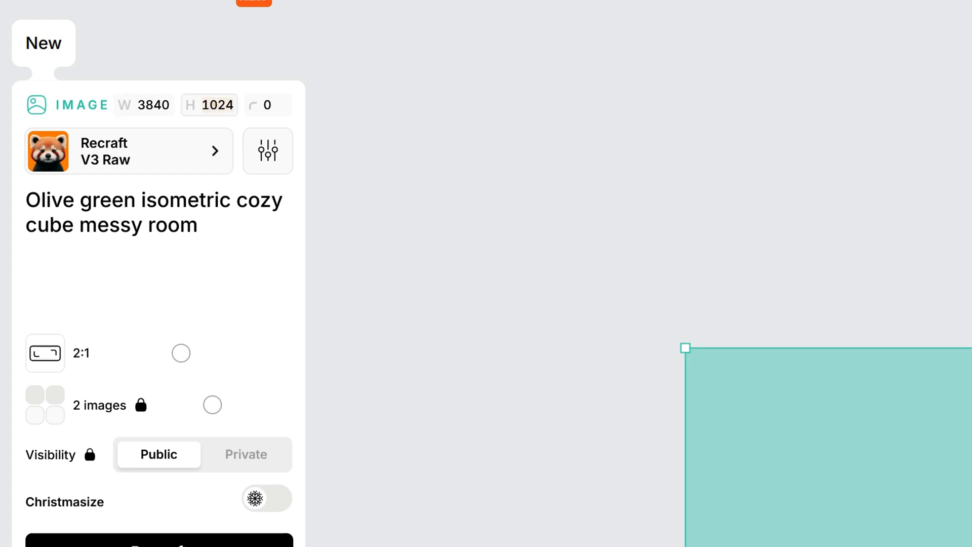
{"action": "left_click", "coordinate": [180, 352]}
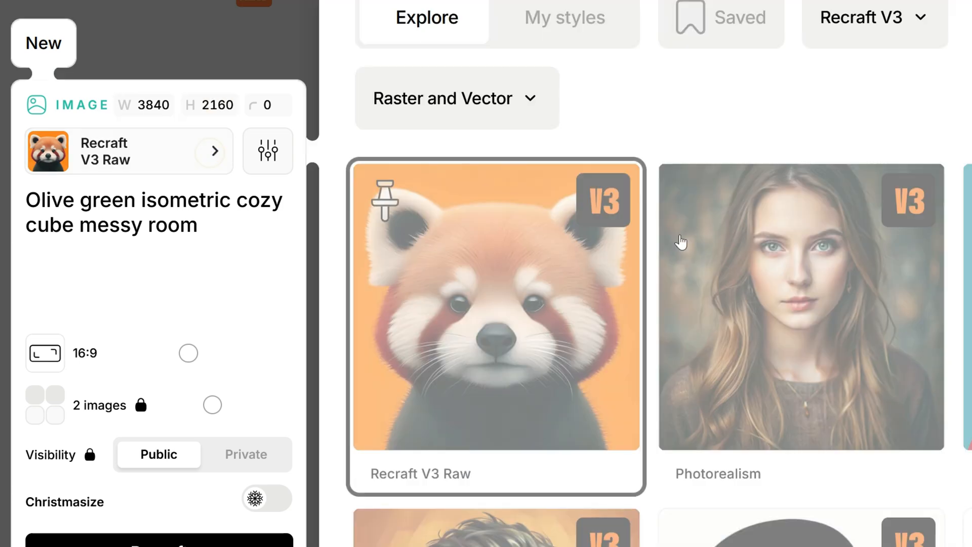
{"action": "scroll", "scroll_direction": "down", "scroll_amount": 3}
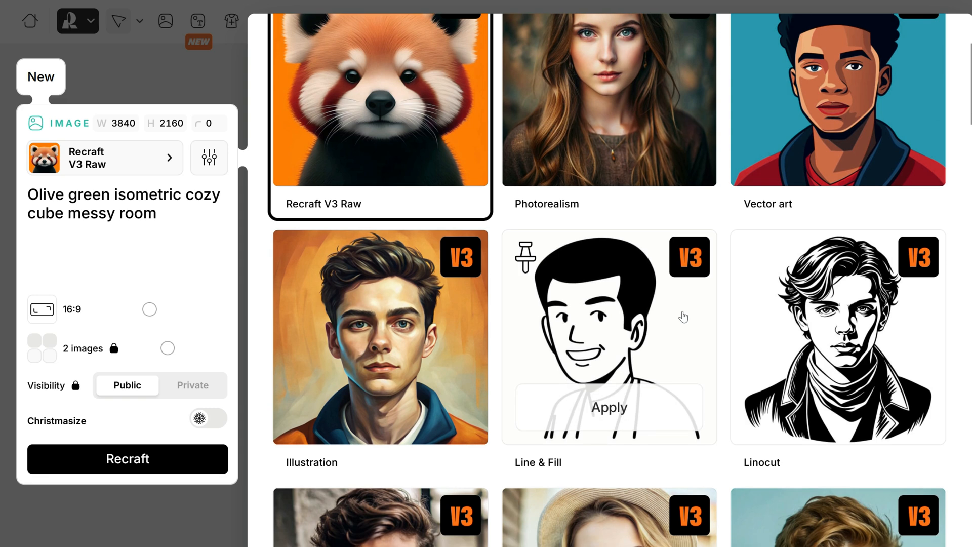
{"action": "scroll", "scroll_direction": "down", "scroll_amount": 3}
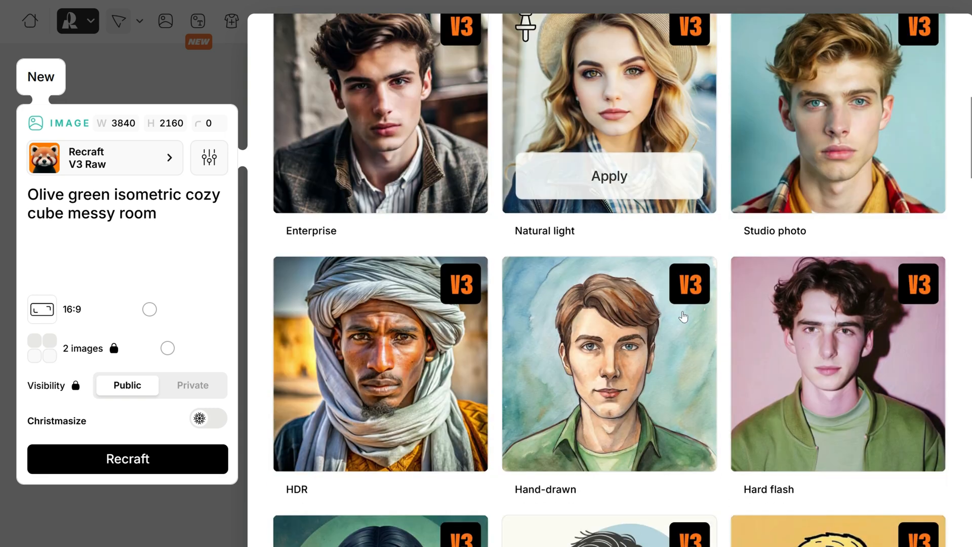
{"action": "scroll", "scroll_direction": "down", "scroll_amount": 3}
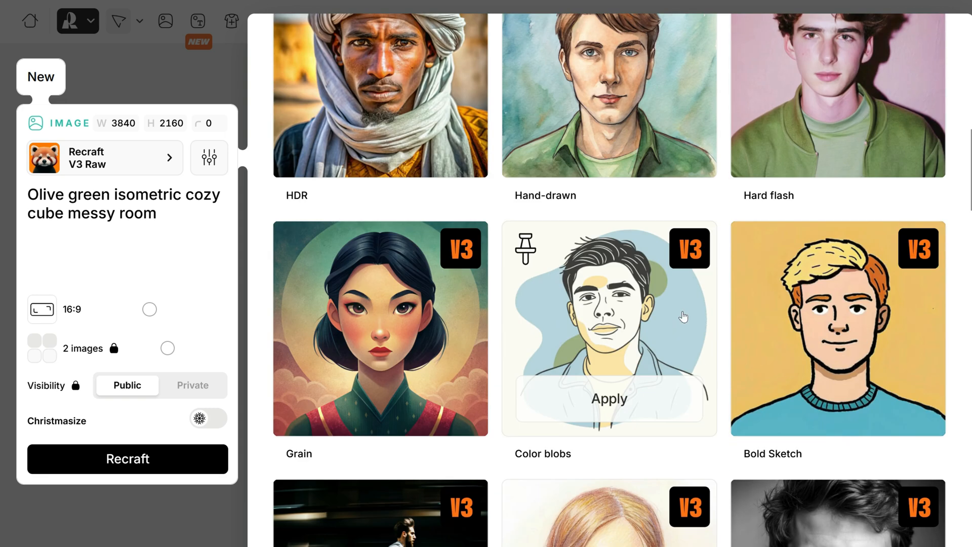
{"action": "scroll", "scroll_direction": "down", "scroll_amount": 3}
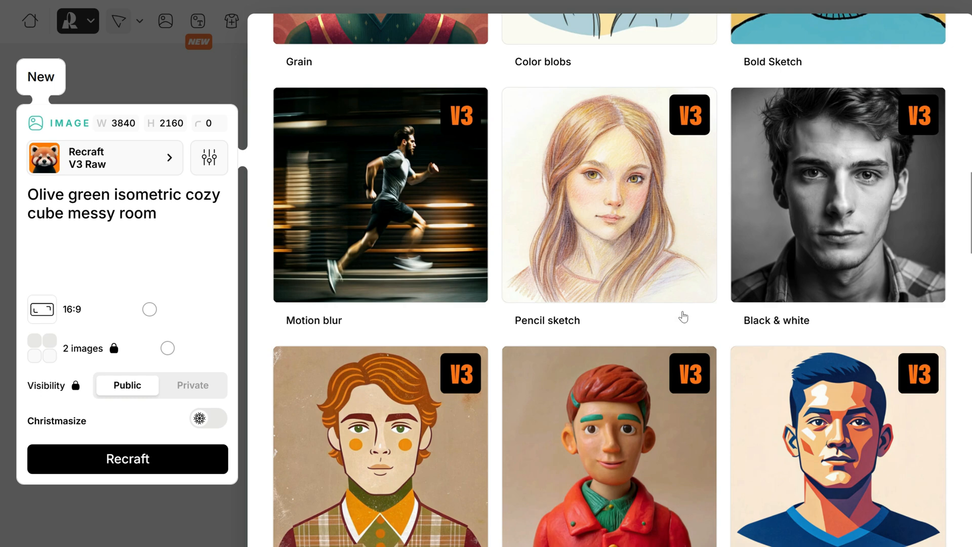
{"action": "scroll", "scroll_direction": "down", "scroll_amount": 3}
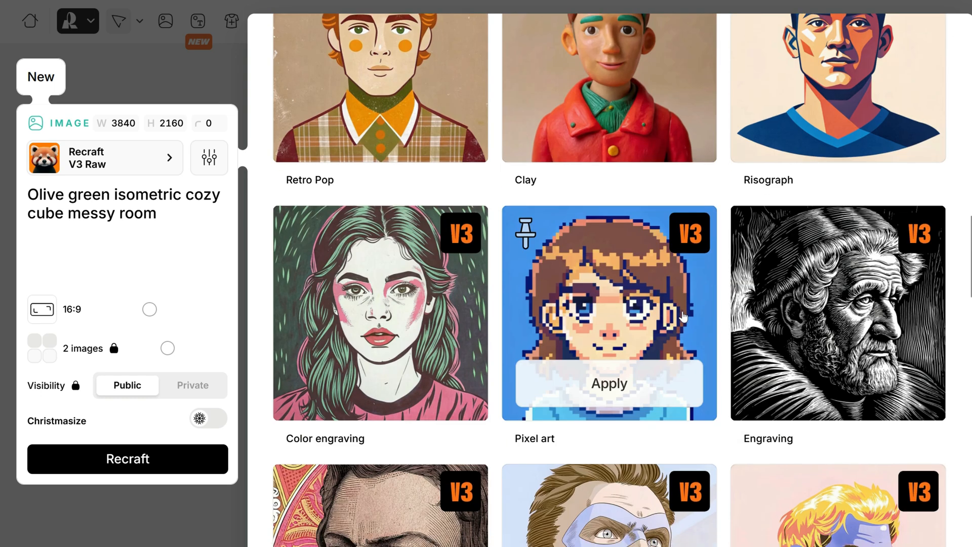
{"action": "scroll", "scroll_direction": "down", "scroll_amount": 3}
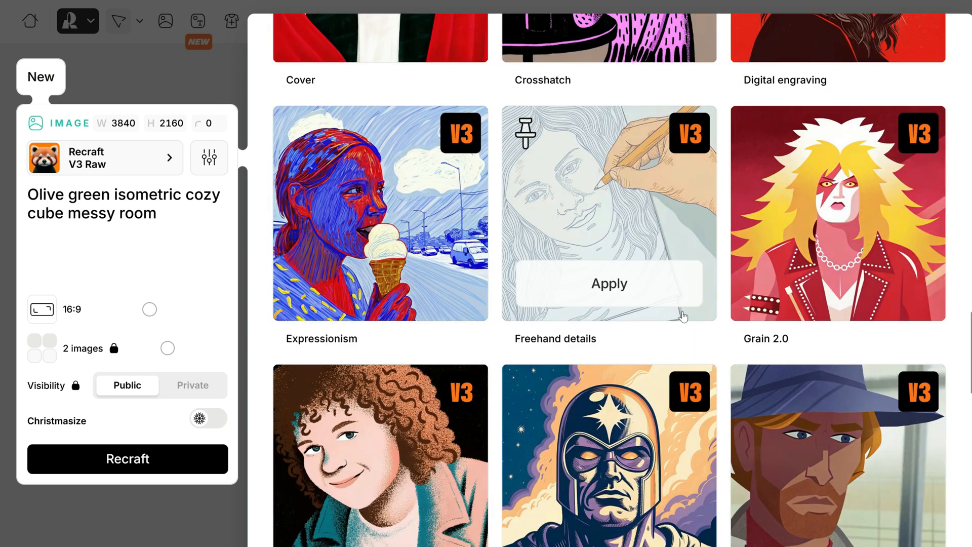
{"action": "scroll", "scroll_direction": "down", "scroll_amount": 3}
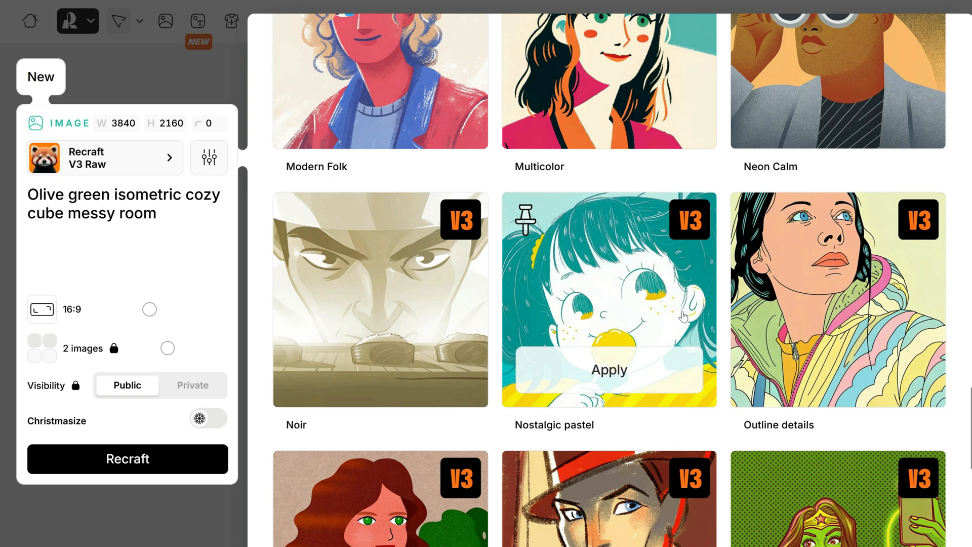
{"action": "scroll", "scroll_direction": "down", "scroll_amount": 3}
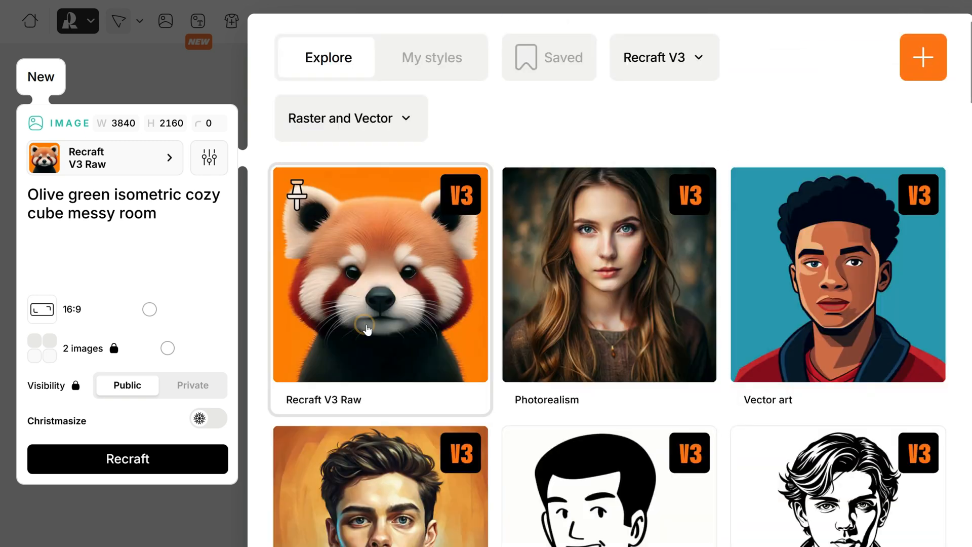
{"action": "mouse_move", "coordinate": [158, 291]}
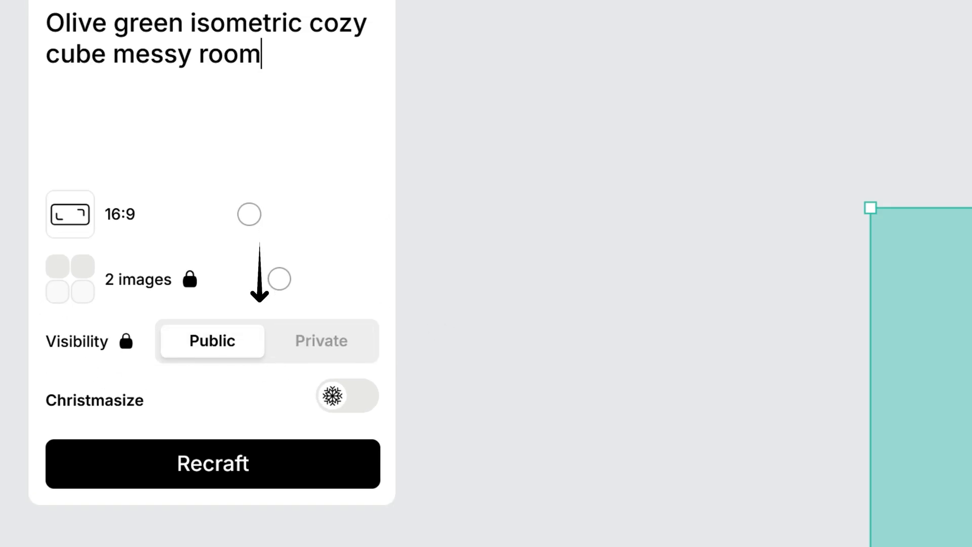
{"action": "mouse_move", "coordinate": [81, 364]}
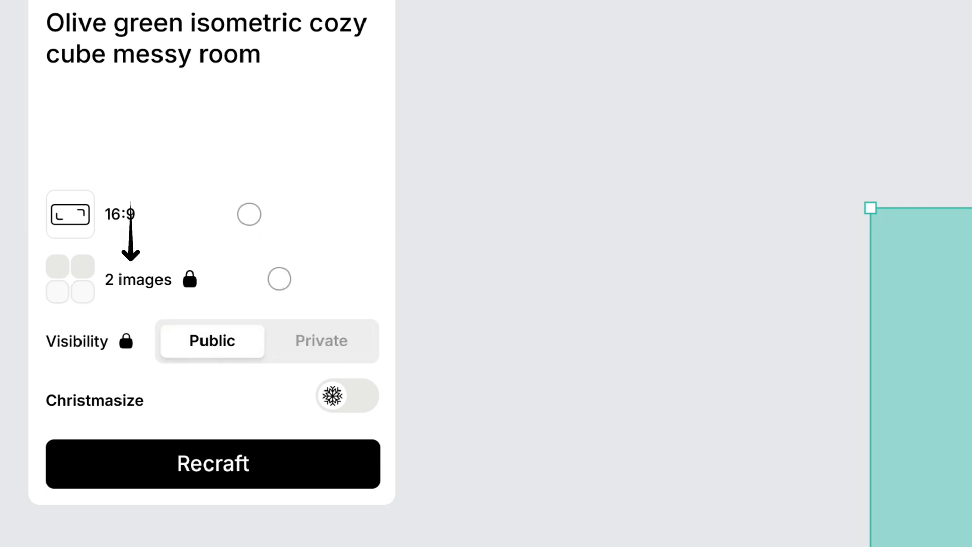
{"action": "mouse_move", "coordinate": [250, 312]}
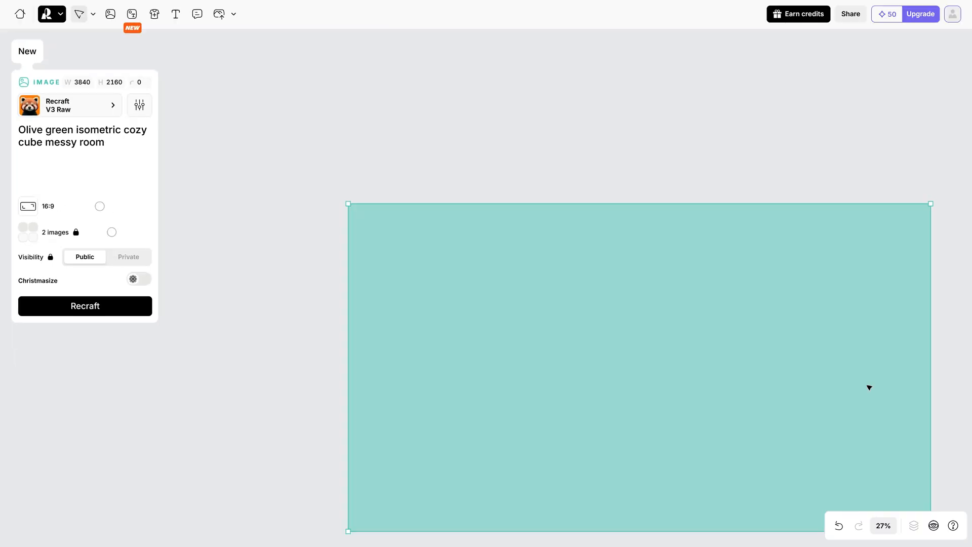
{"action": "scroll", "scroll_direction": "up", "scroll_amount": 3}
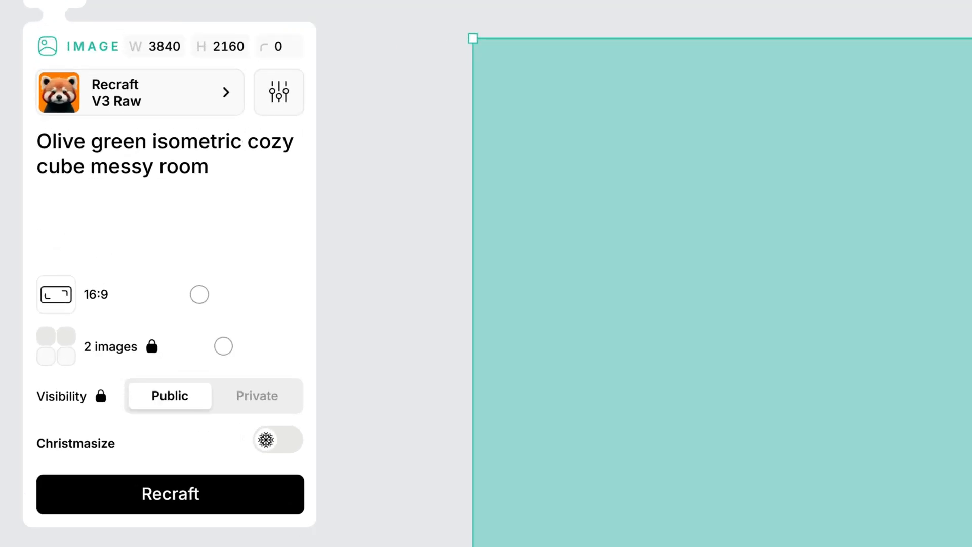
{"action": "mouse_move", "coordinate": [347, 189]}
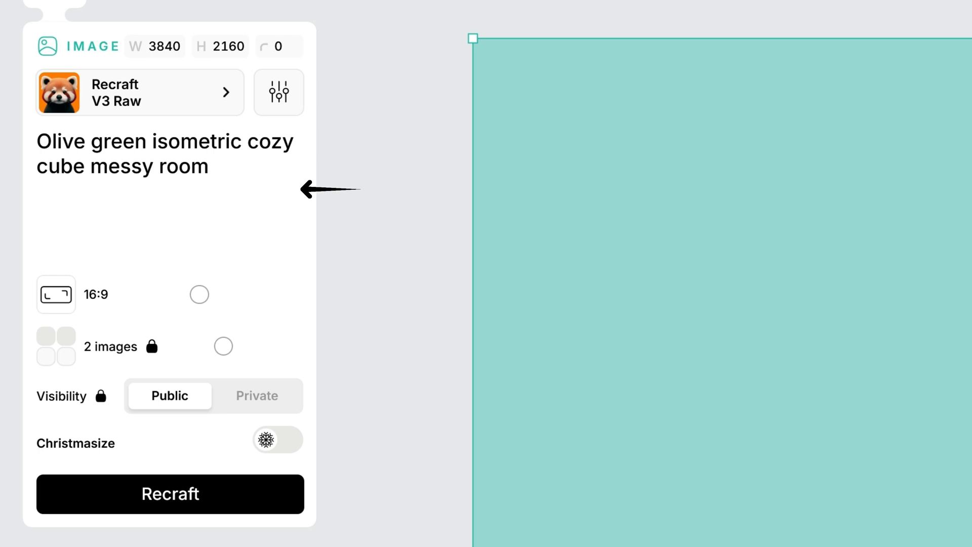
{"action": "mouse_move", "coordinate": [250, 341]}
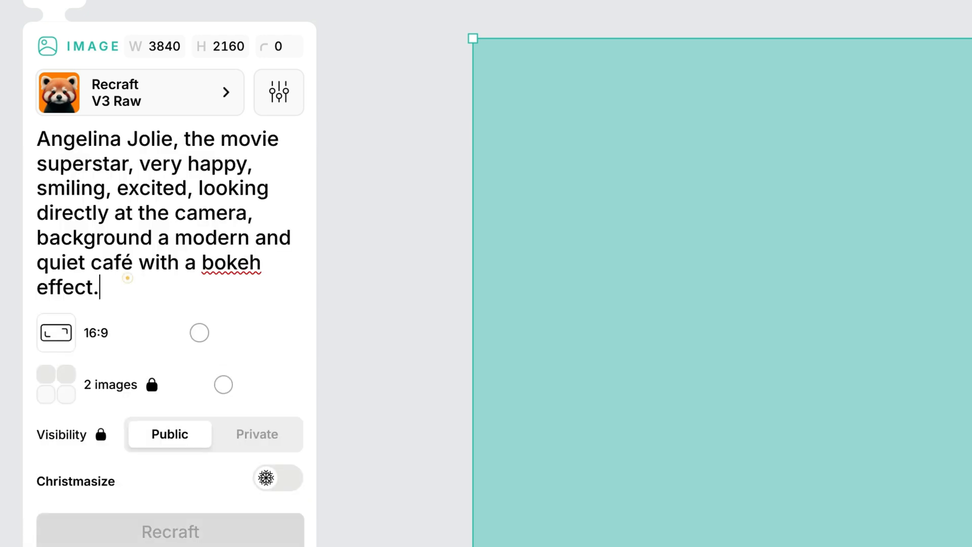
Generate two 16:9 images of a laughing movie star in a blurred café.
{"action": "scroll", "scroll_direction": "down", "scroll_amount": 3}
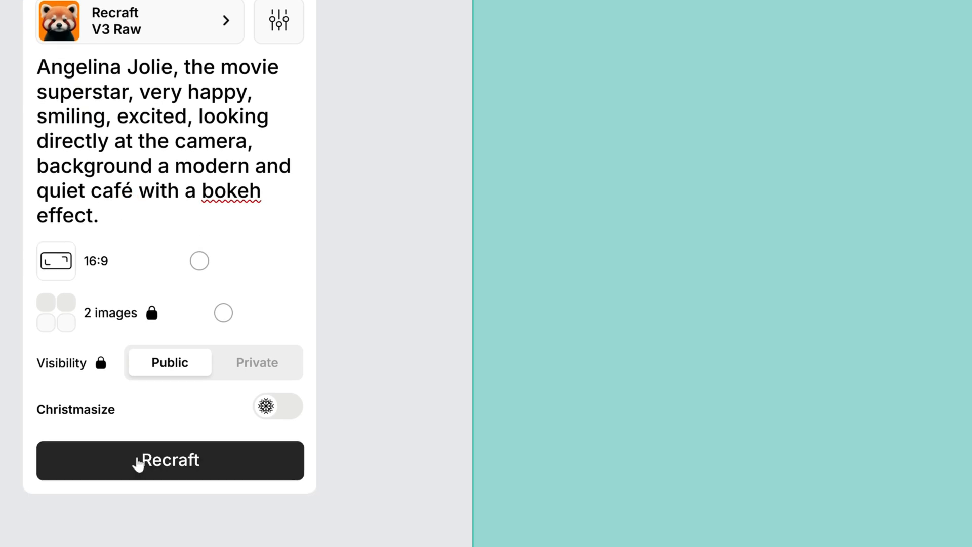
{"action": "left_click", "coordinate": [169, 460]}
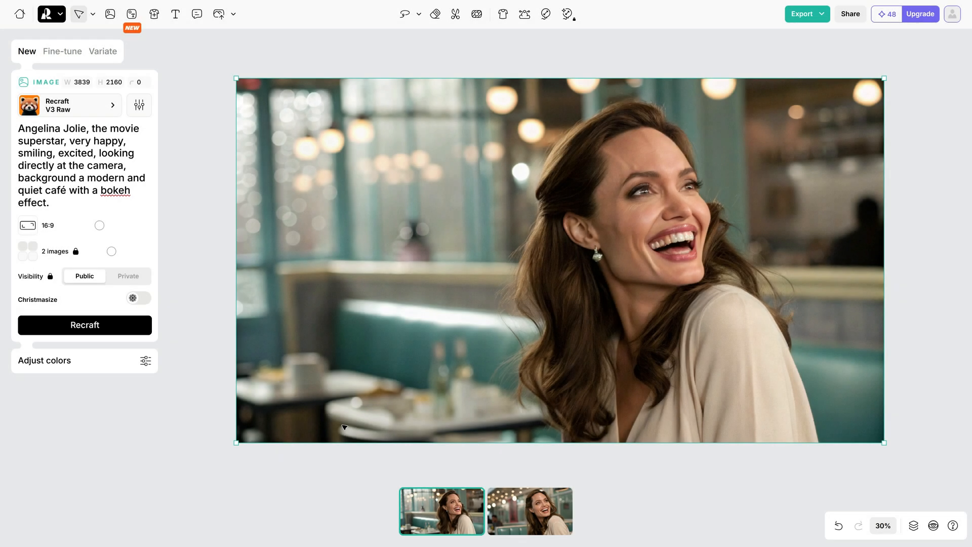
{"action": "mouse_move", "coordinate": [291, 275]}
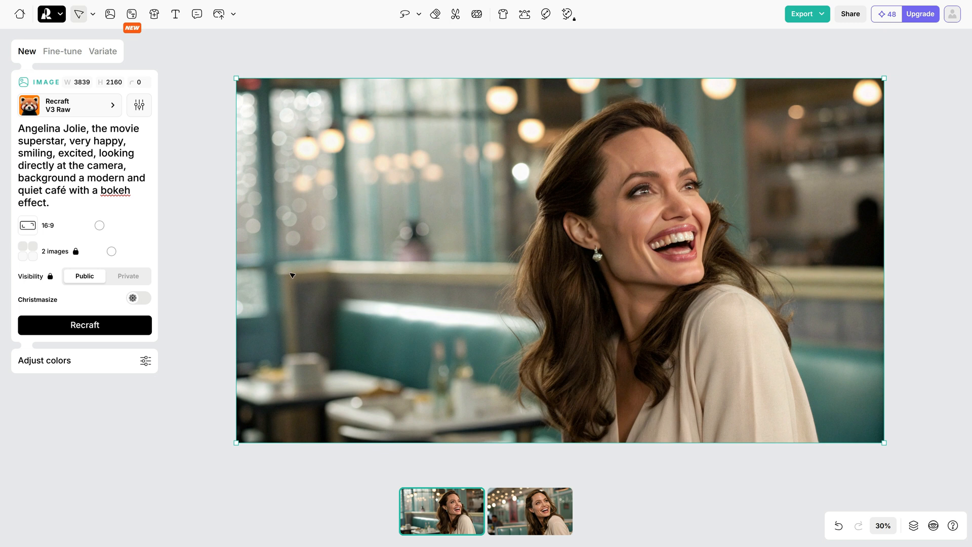
Generate a 3D cartoon-style image of a wide-eyed bald man from a rewritten prompt.
{"action": "left_click", "coordinate": [530, 510]}
{"action": "type", "text": "Dwayne Johnson, 3D cartoon style, very happy, smiling, excited,"}
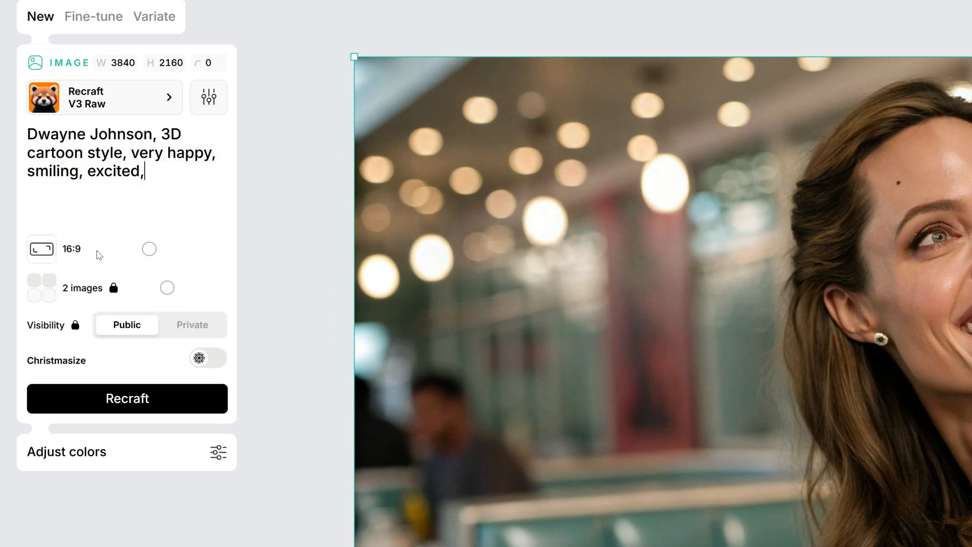
{"action": "left_click", "coordinate": [127, 398]}
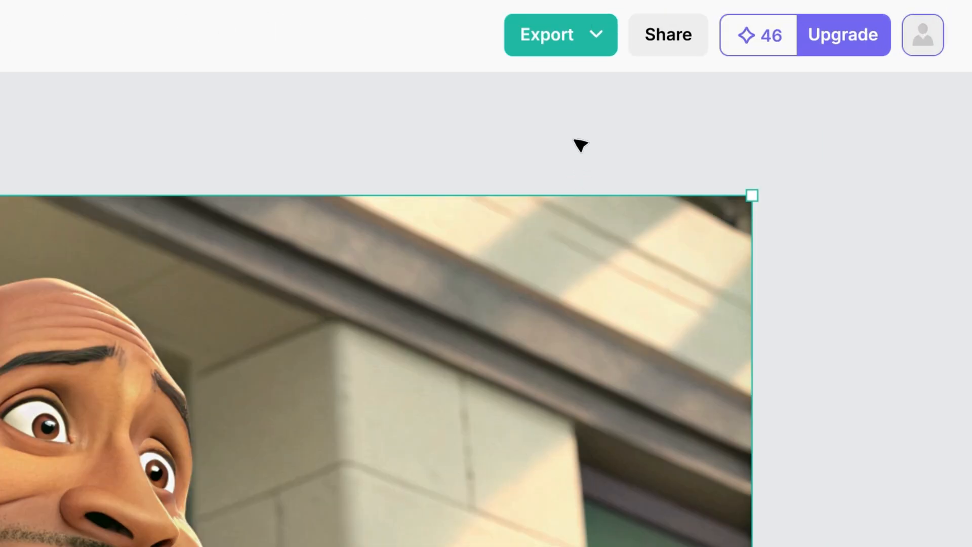
Export the cartoon image as a 3840-wide JPG with Best available size switched off.
{"action": "left_click", "coordinate": [546, 35]}
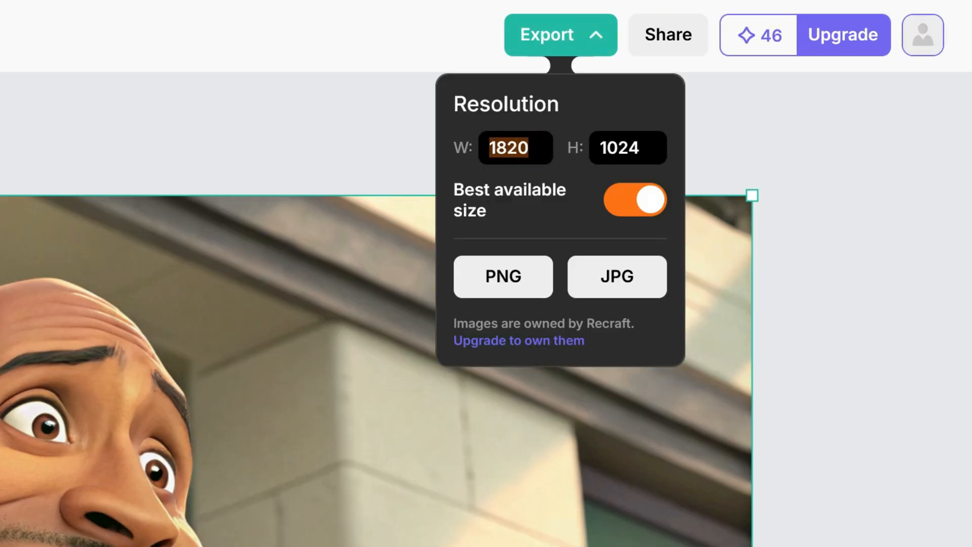
{"action": "left_click", "coordinate": [634, 200]}
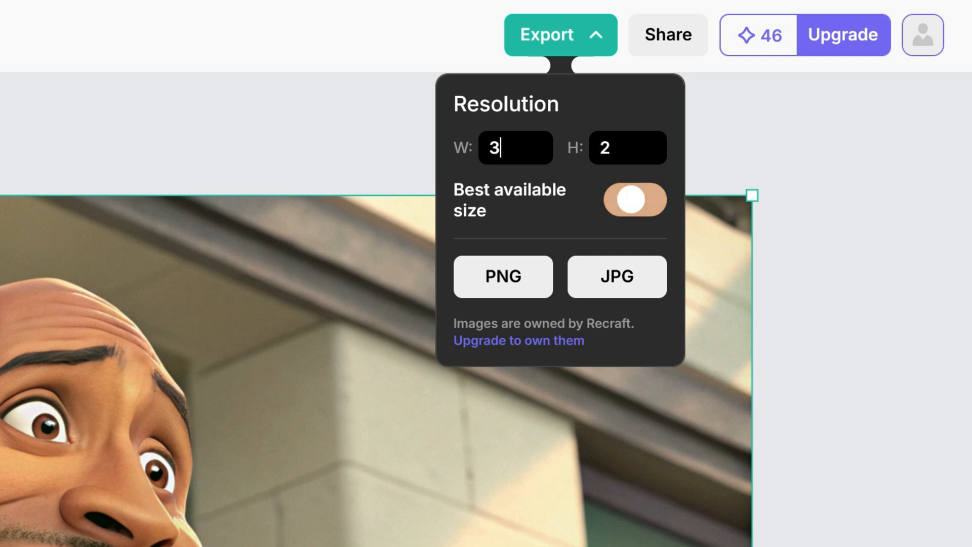
{"action": "left_click", "coordinate": [634, 200]}
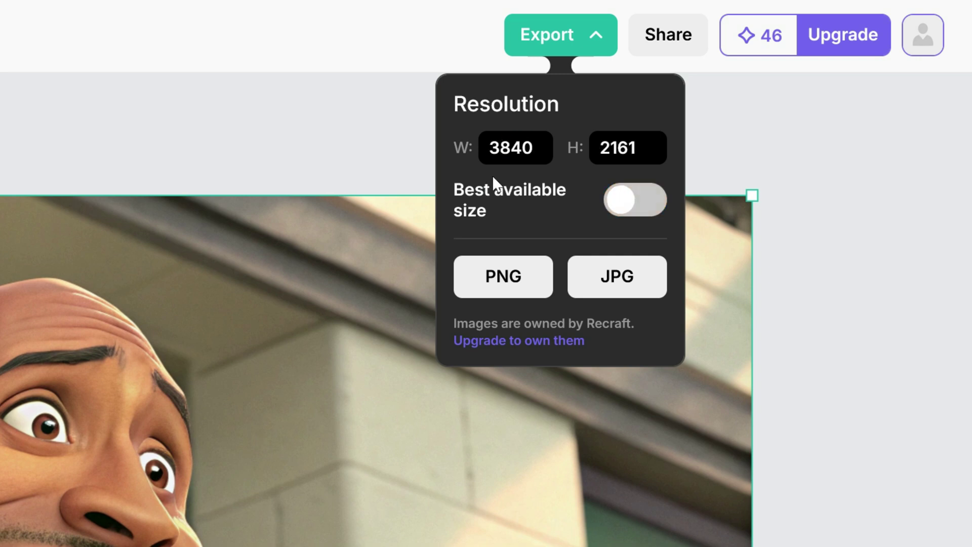
{"action": "left_click", "coordinate": [627, 147]}
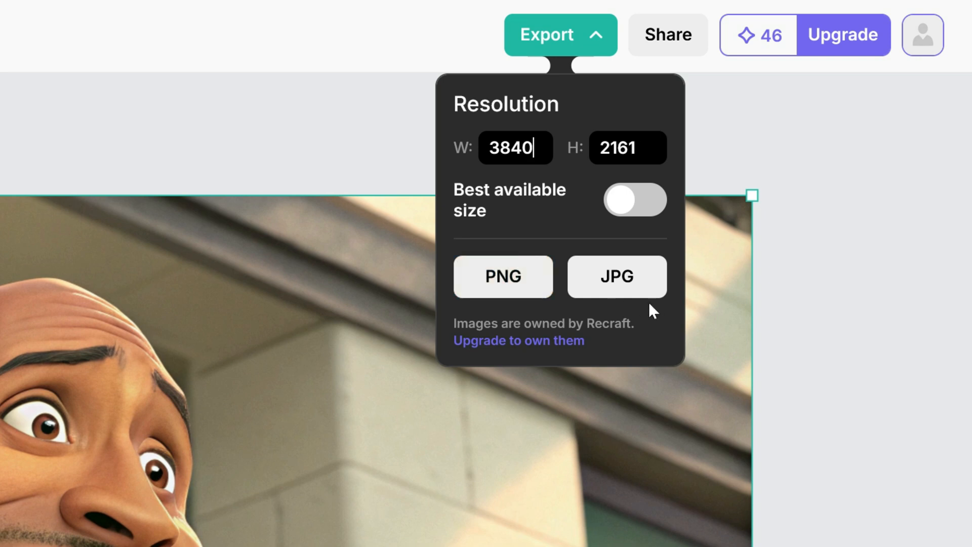
{"action": "left_click", "coordinate": [617, 277]}
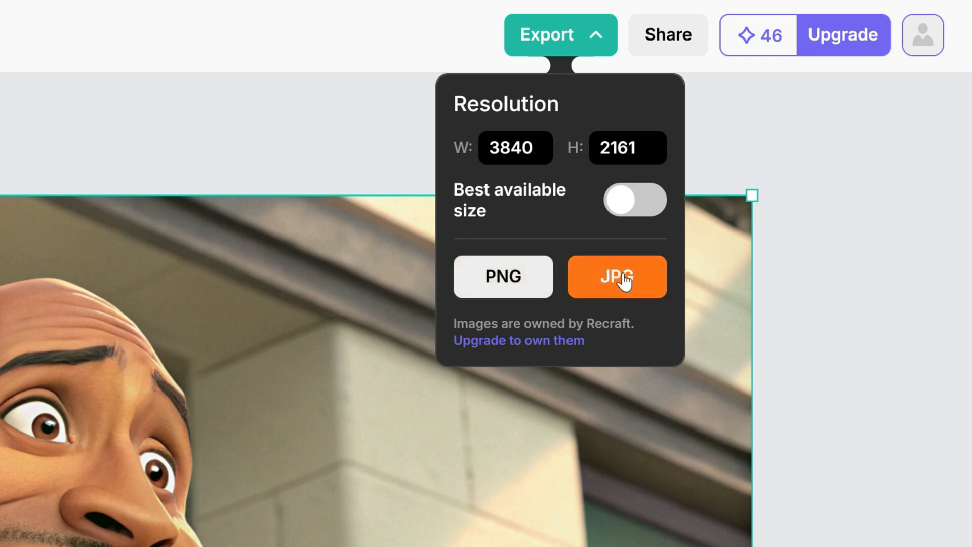
{"action": "left_click", "coordinate": [617, 276]}
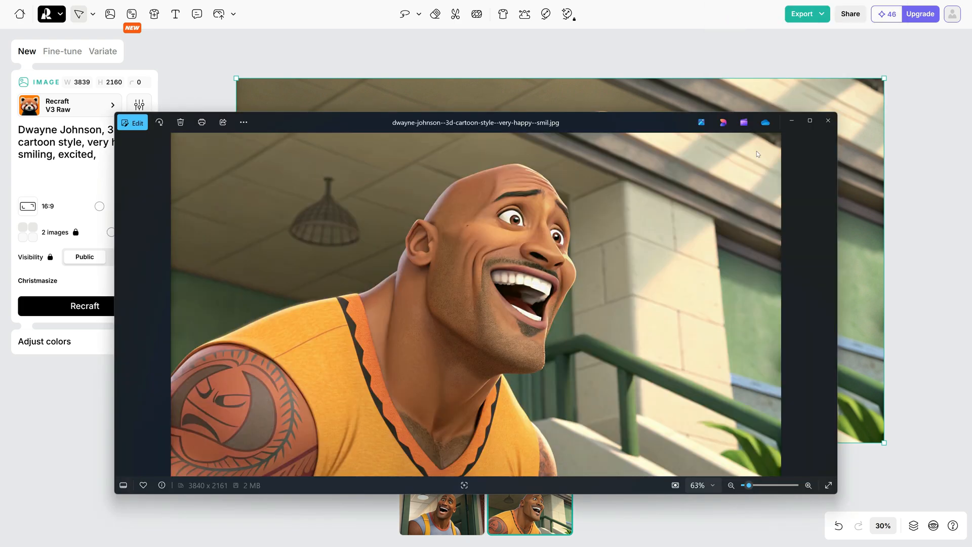
{"action": "left_click", "coordinate": [827, 120]}
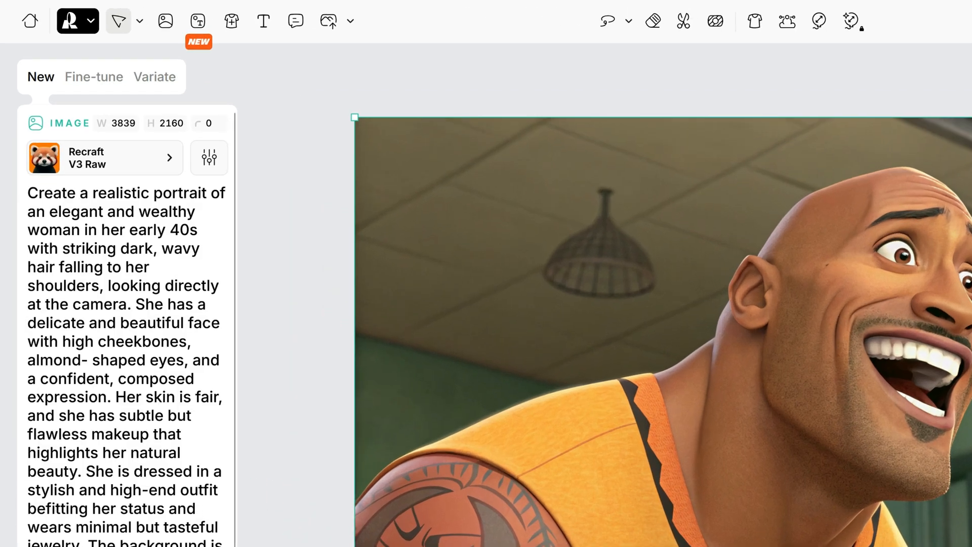
Generate two realistic portraits of an elegant dark-haired woman and view the second variant.
{"action": "scroll", "scroll_direction": "down", "scroll_amount": 3}
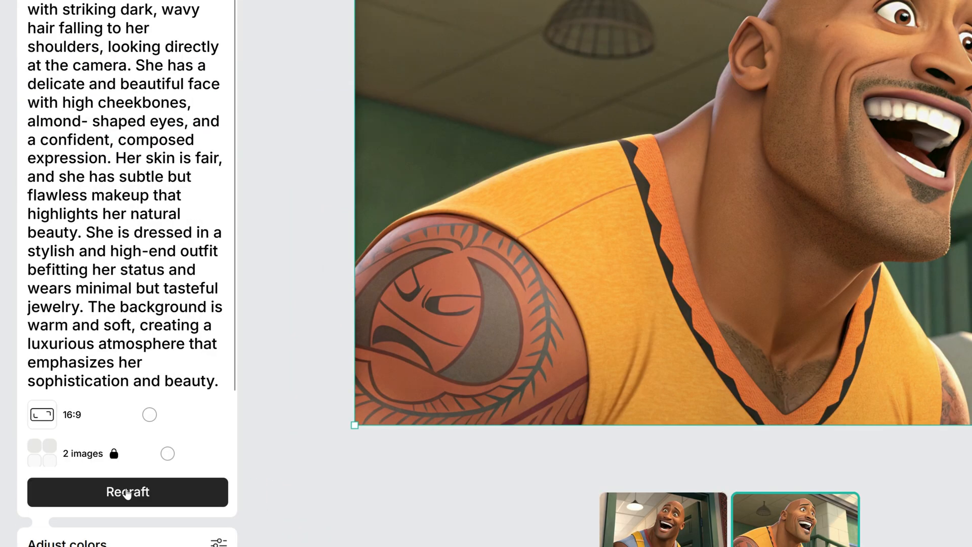
{"action": "left_click", "coordinate": [127, 492]}
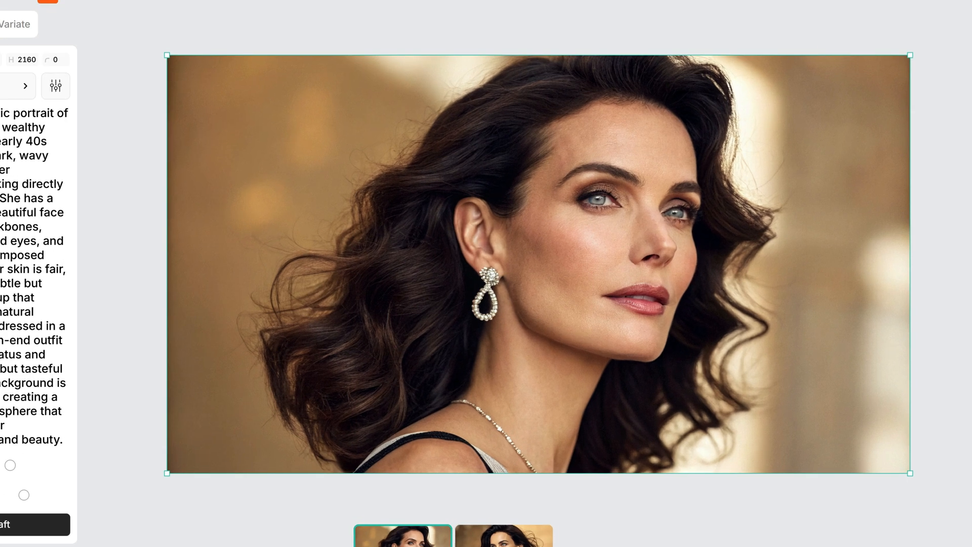
{"action": "left_click", "coordinate": [530, 510]}
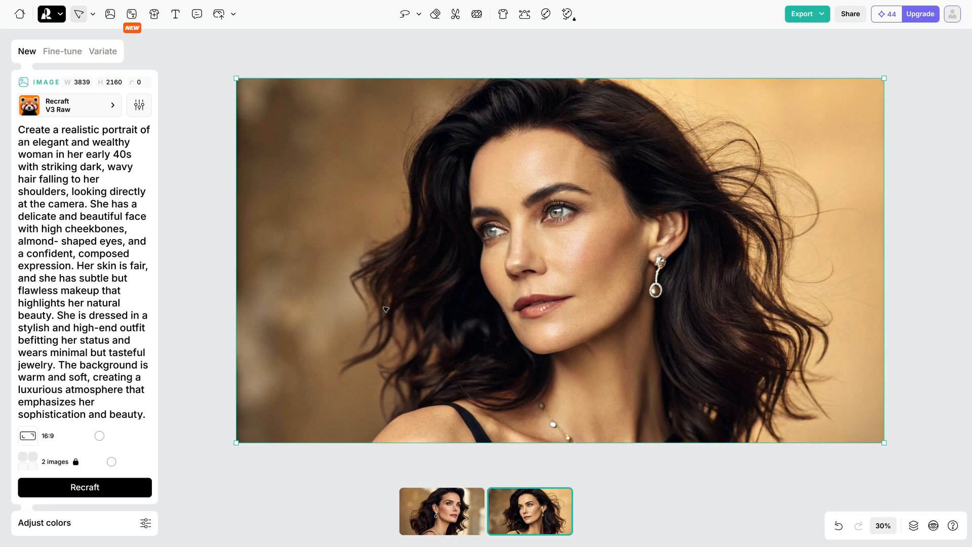
{"action": "mouse_move", "coordinate": [387, 305]}
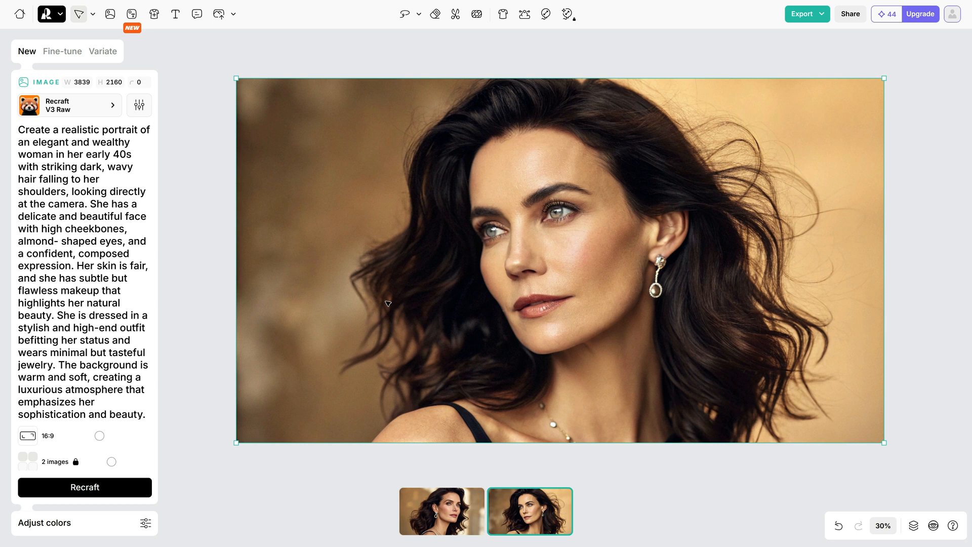
{"action": "mouse_move", "coordinate": [275, 319]}
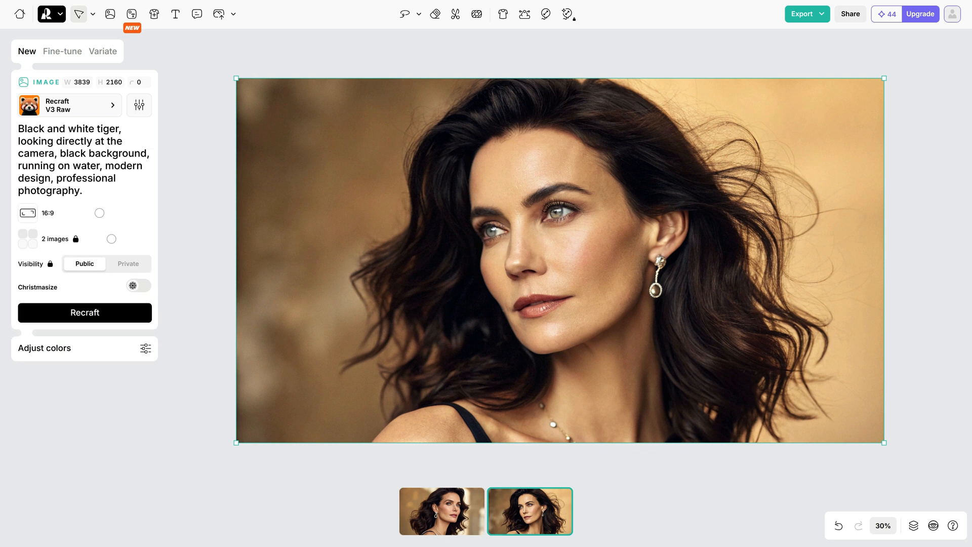
Generate a black-and-white tiger walking through water on a black background.
{"action": "left_click", "coordinate": [82, 191]}
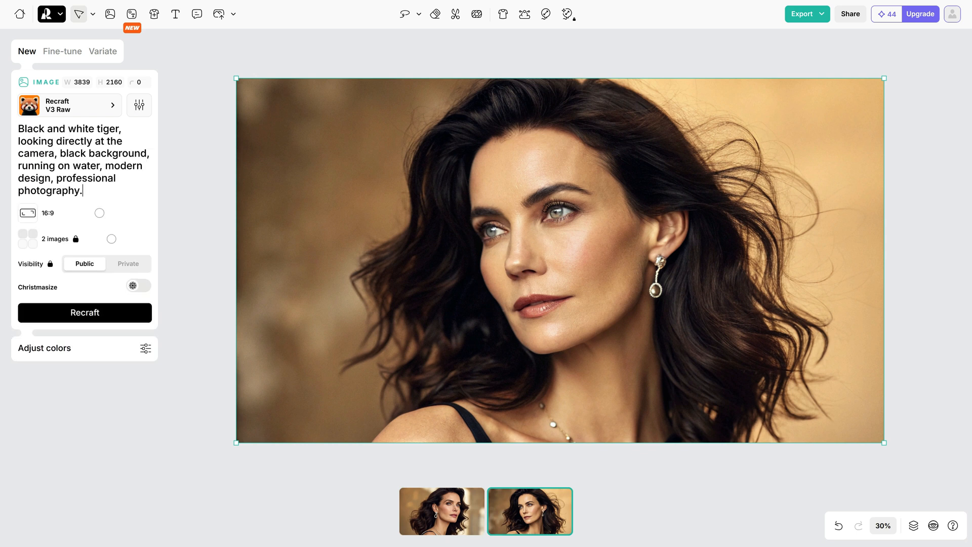
{"action": "left_click", "coordinate": [84, 313]}
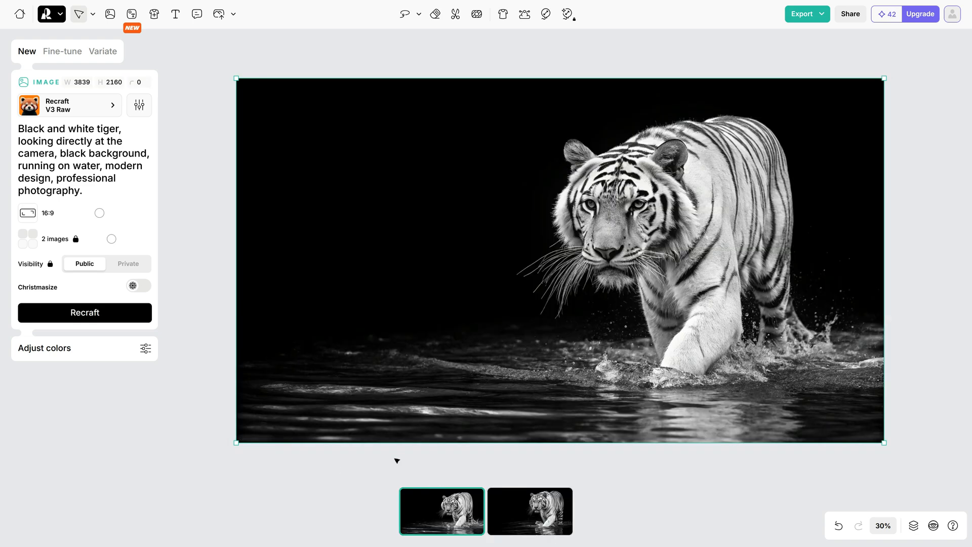
{"action": "left_click", "coordinate": [530, 510]}
{"action": "type", "text": "Eiffel Tower, majestic view, grand atmosphere, realistic details, vibrant lighting, stunning landscape, elegance, grandeur"}
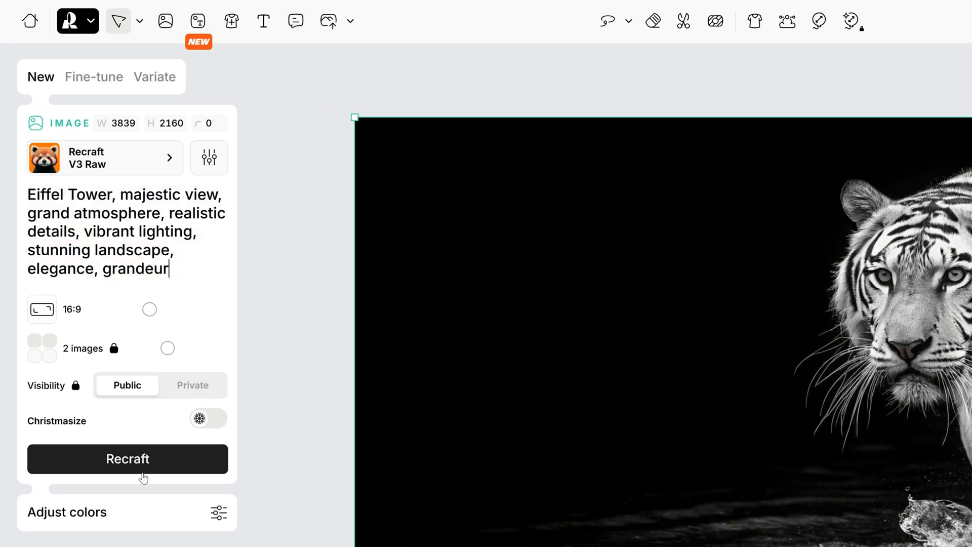
{"action": "mouse_move", "coordinate": [138, 466]}
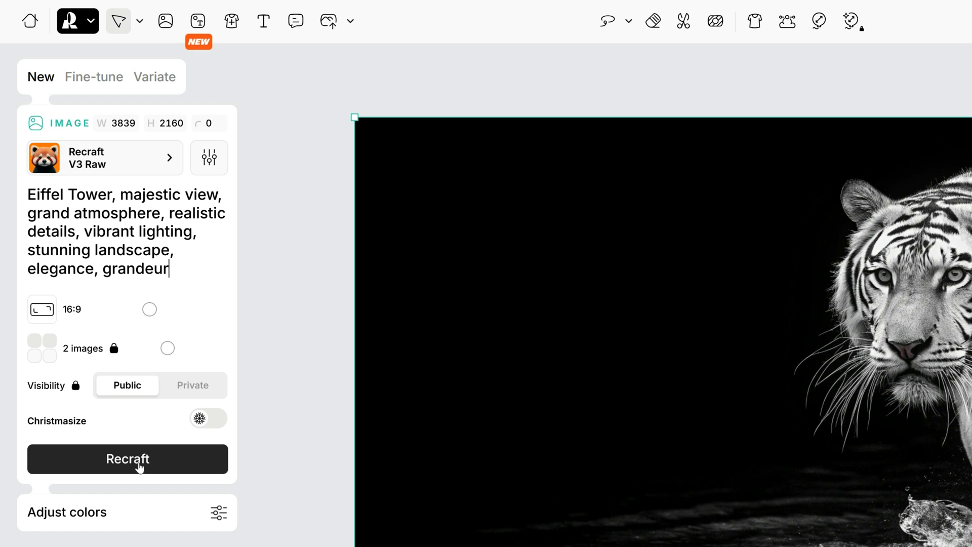
Generate the Eiffel Tower sunset image and empty the prompt field.
{"action": "left_click", "coordinate": [127, 459]}
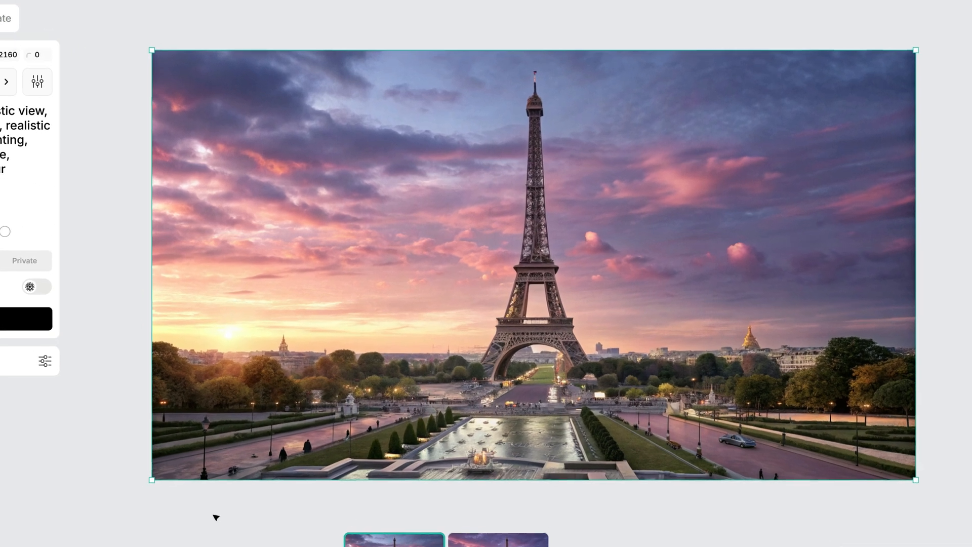
{"action": "left_click", "coordinate": [529, 510]}
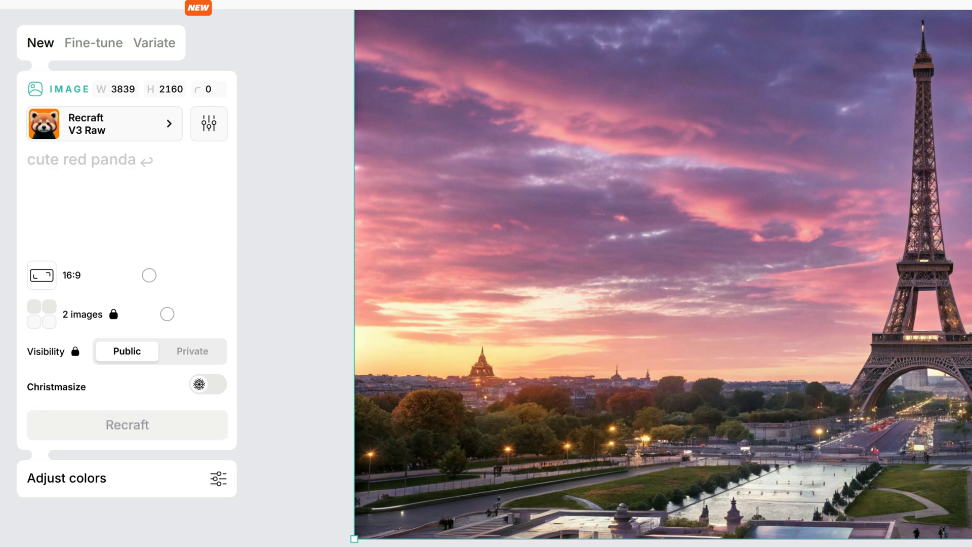
Generate a Lamborghini sport car racing in cyberpunk style with neon lights.
{"action": "type", "text": "Lamborghini Sport car, racing, cyberpunk style, futuristic design, neon lights, vibrant colors, high-tech aesthetics, dynamic motion"}
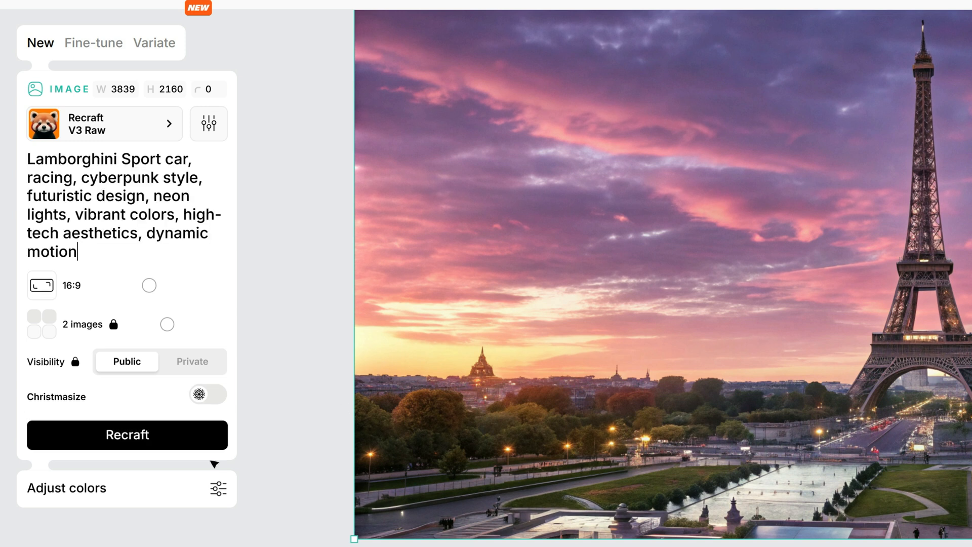
{"action": "left_click", "coordinate": [126, 435]}
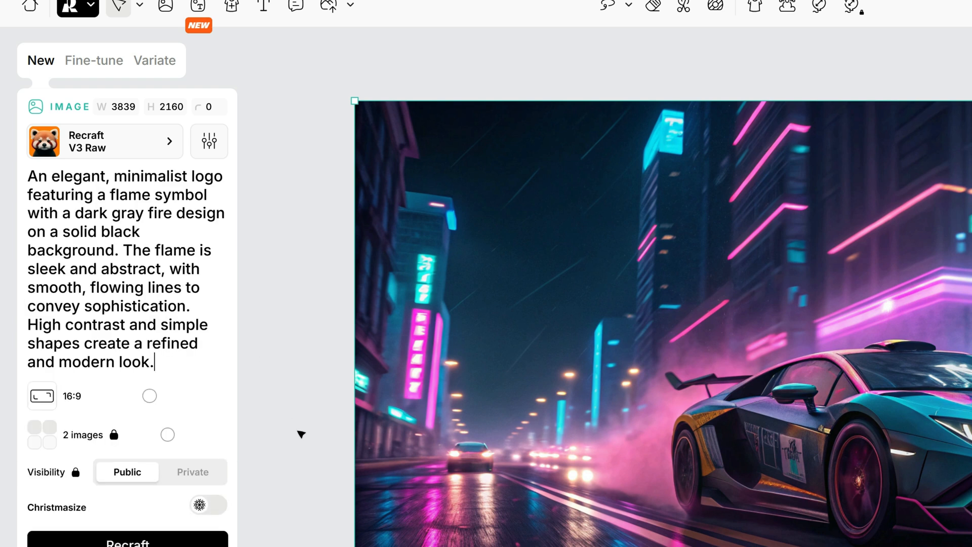
Generate the minimalist silver flame logo on a black background.
{"action": "scroll", "scroll_direction": "down", "scroll_amount": 3}
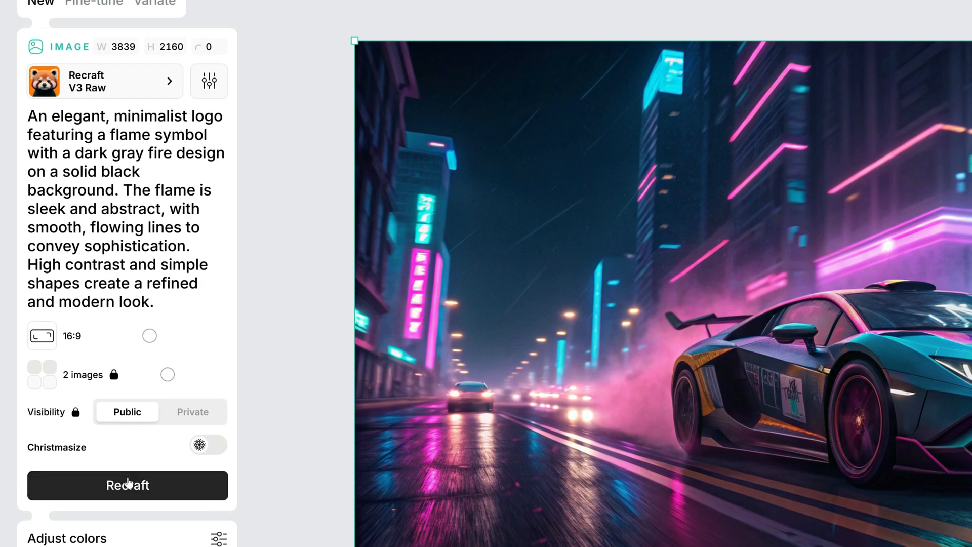
{"action": "left_click", "coordinate": [127, 486]}
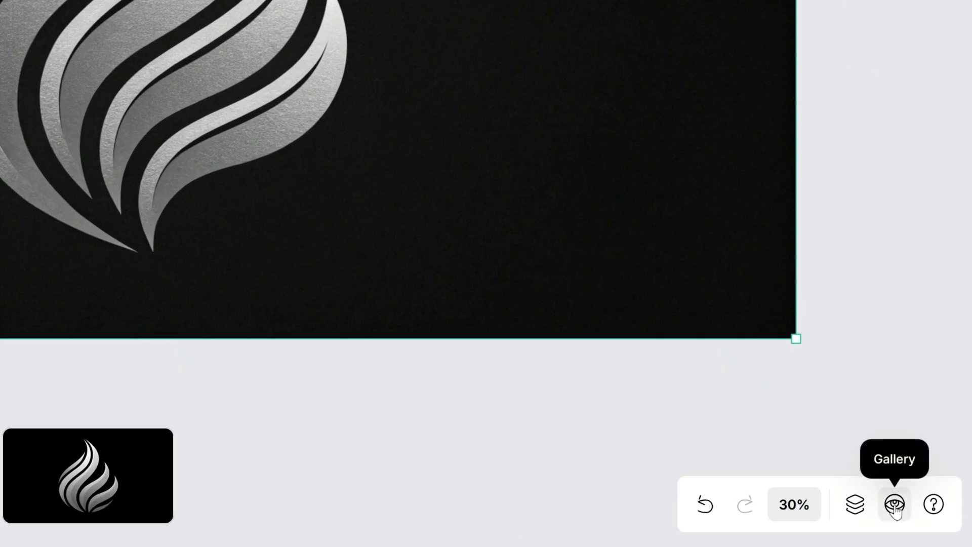
Show the History gallery listing all generated images.
{"action": "left_click", "coordinate": [895, 505]}
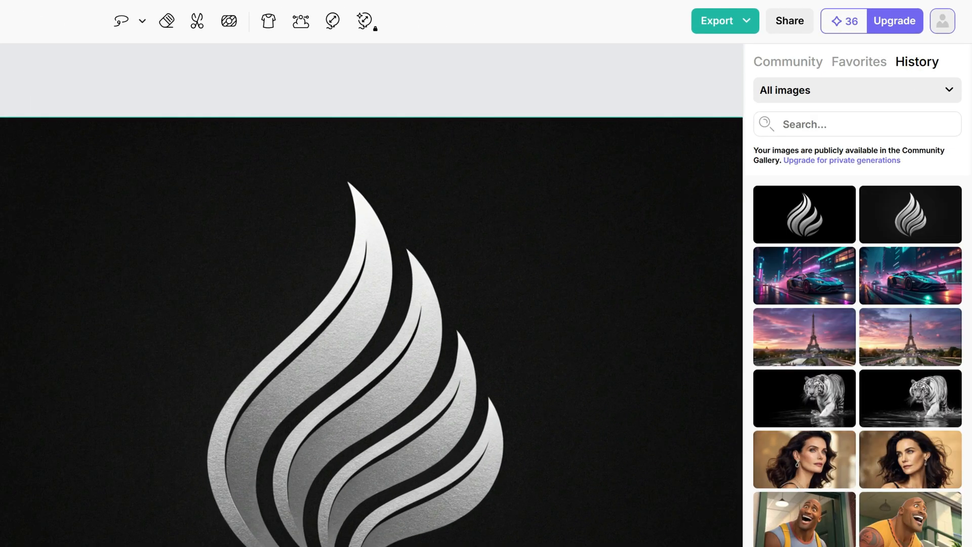
{"action": "mouse_move", "coordinate": [855, 453]}
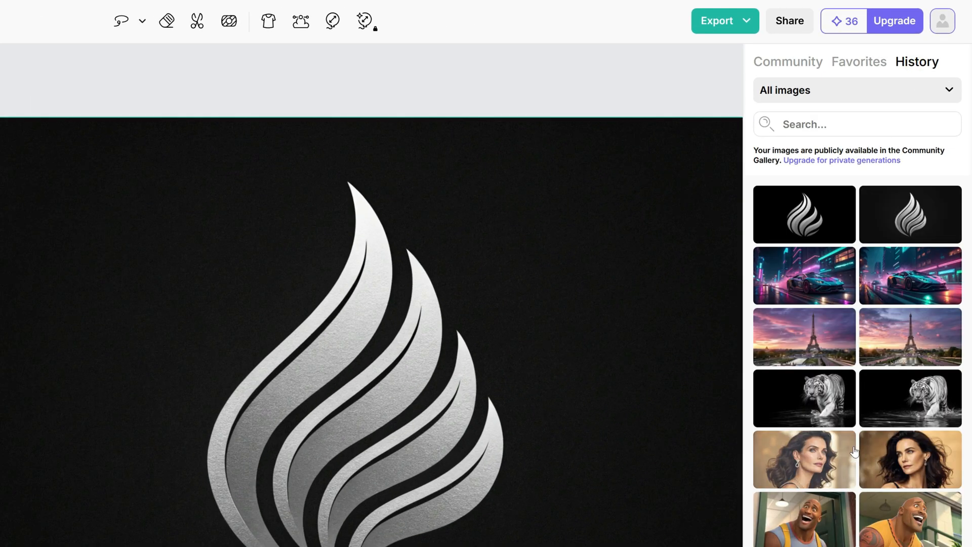